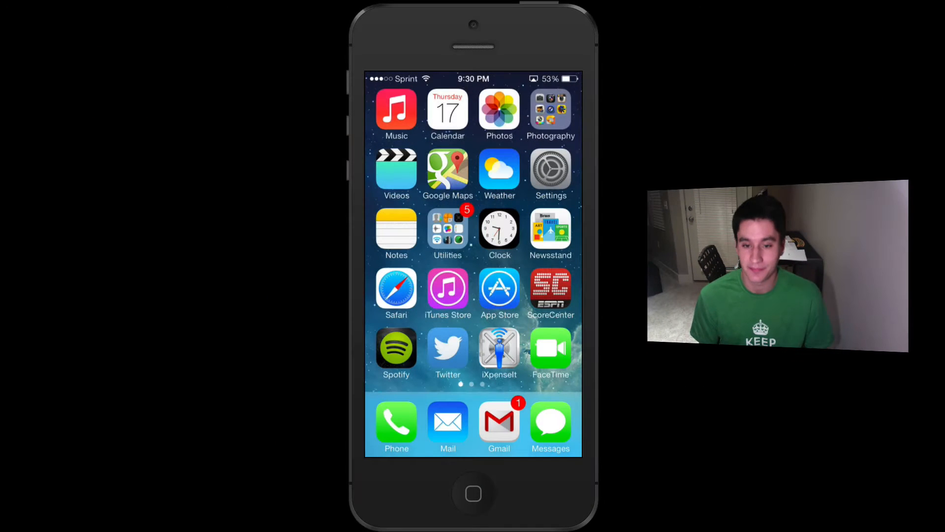
Launch Settings from the home screen and scroll the General page down to Auto-Lock and Restrictions.
left_click(549, 170)
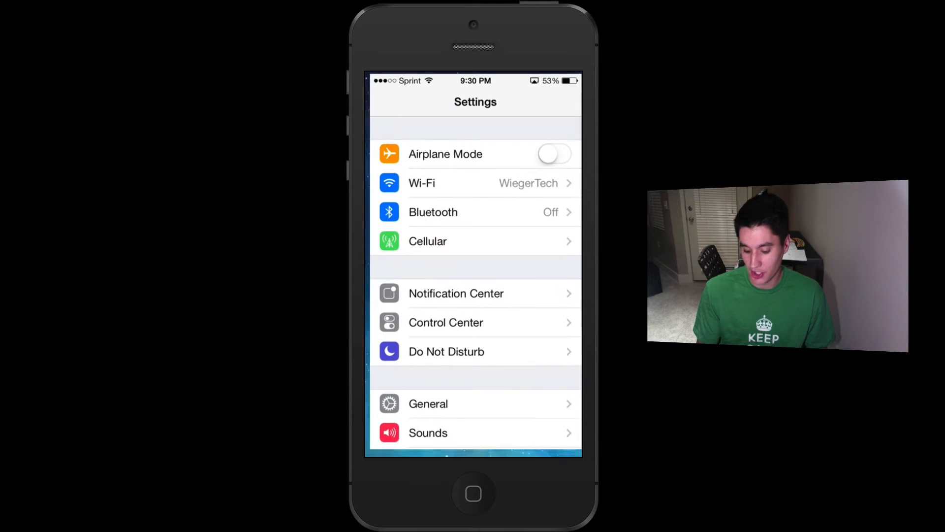
scroll("down", 3)
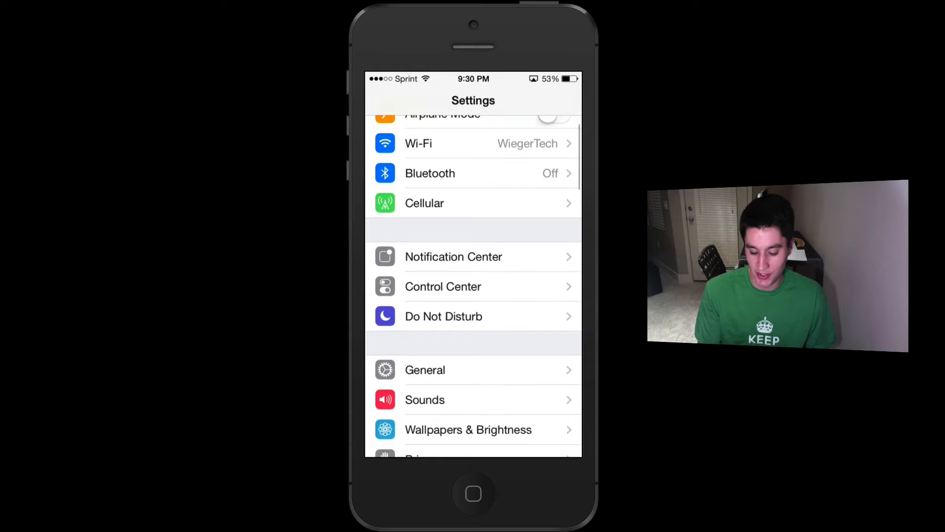
left_click(426, 369)
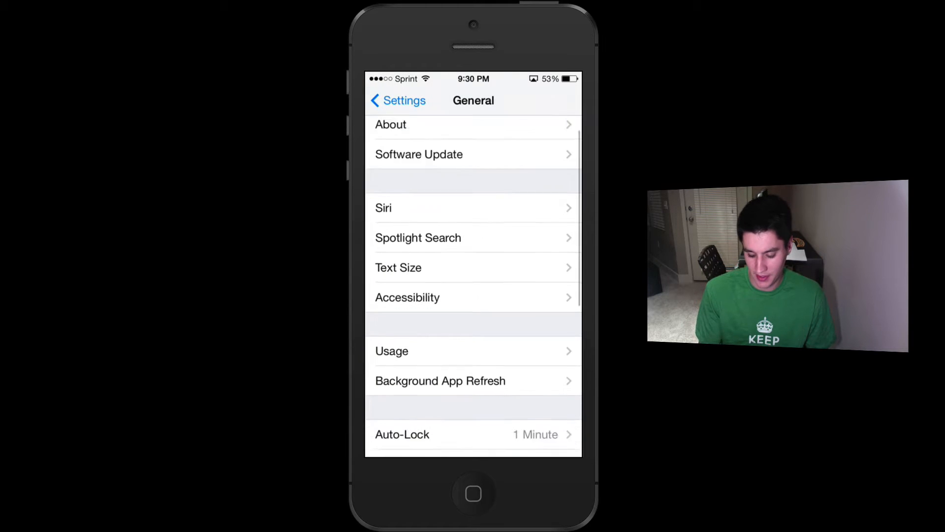
scroll("down", 3)
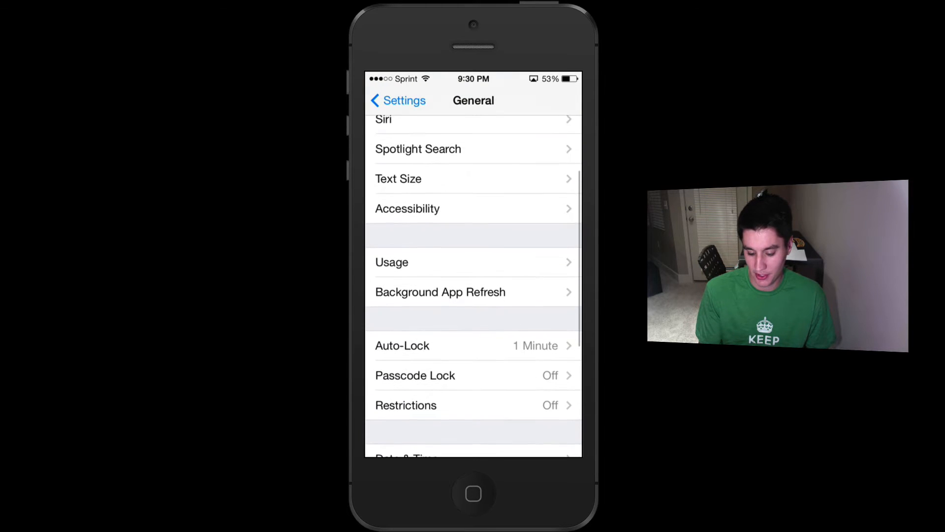
Switch the Background App Refresh master toggle off and confirm Disable Background App Refresh.
left_click(440, 292)
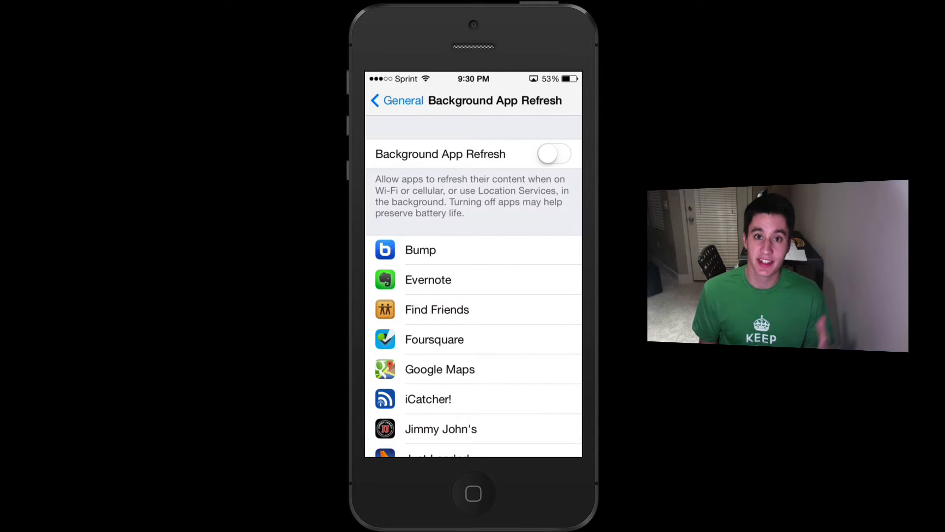
left_click(553, 154)
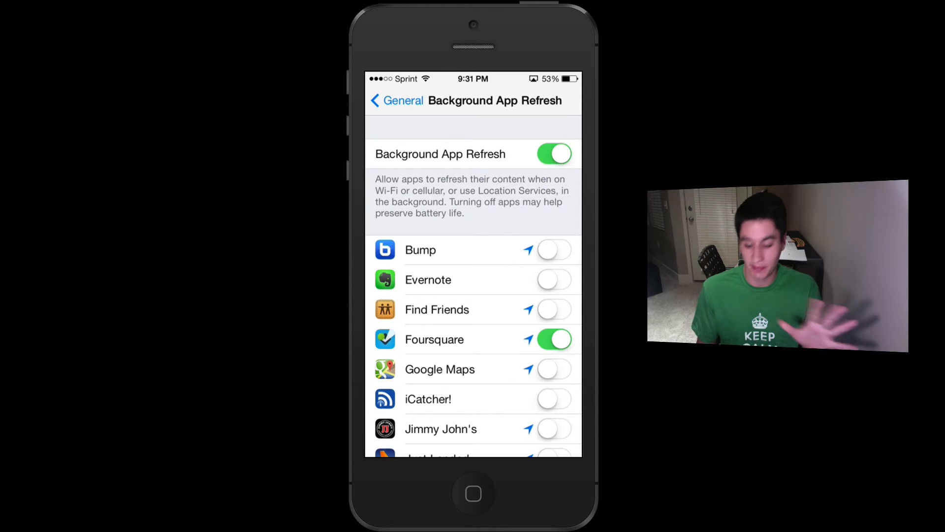
left_click(554, 154)
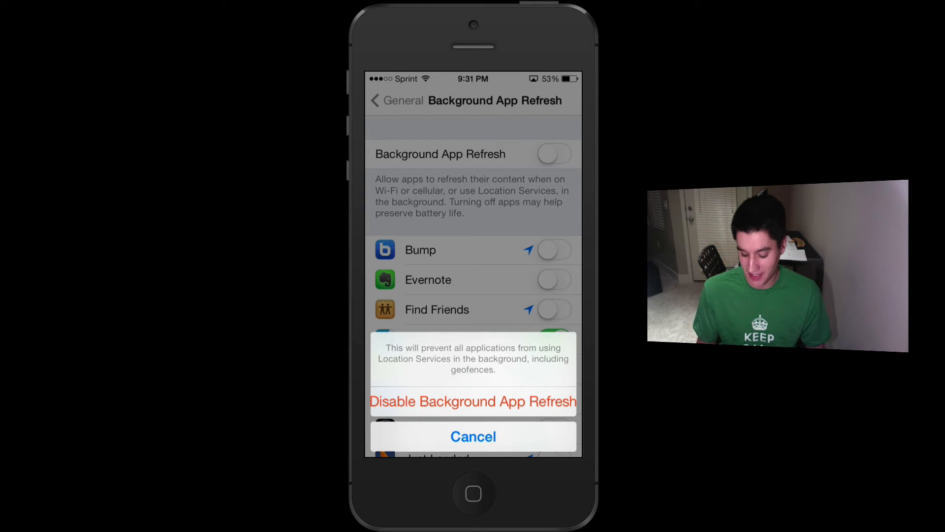
left_click(473, 401)
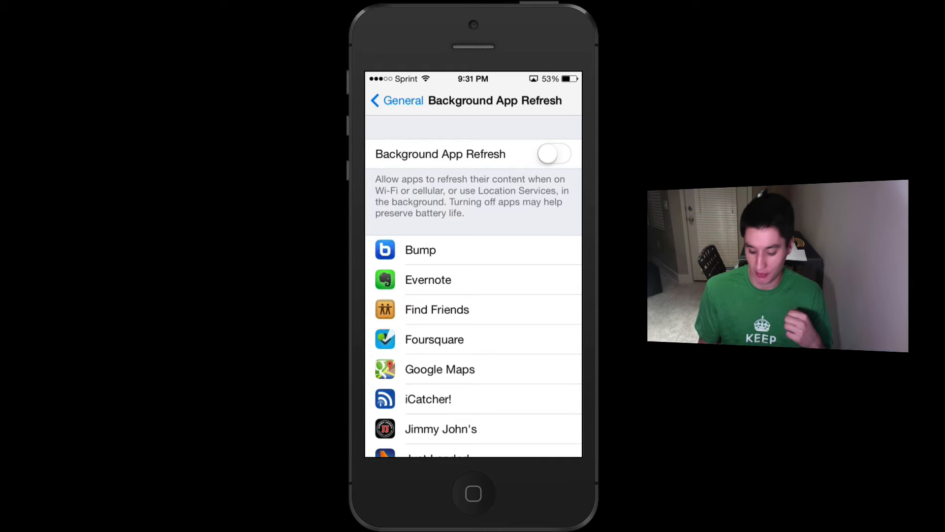
Go to General > Accessibility and review the Reduce Motion setting, leaving it off.
left_click(397, 100)
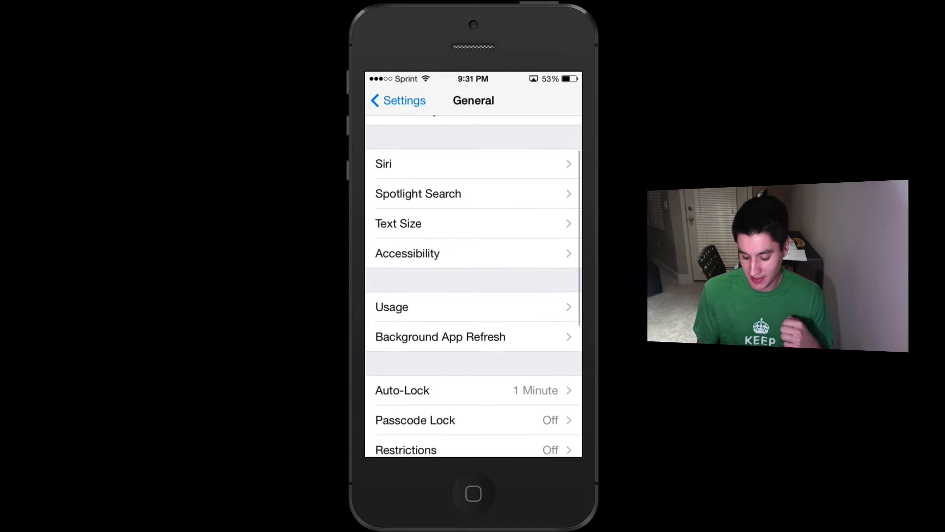
left_click(407, 253)
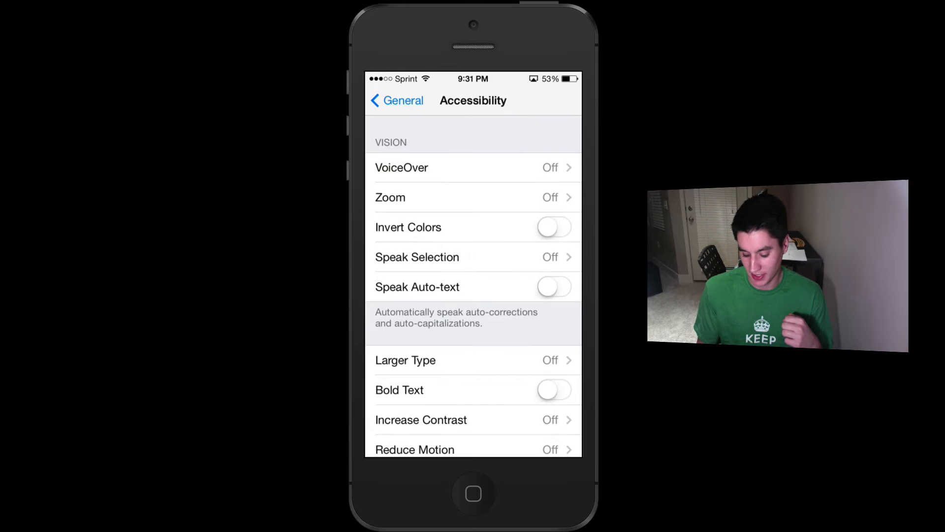
scroll("down", 3)
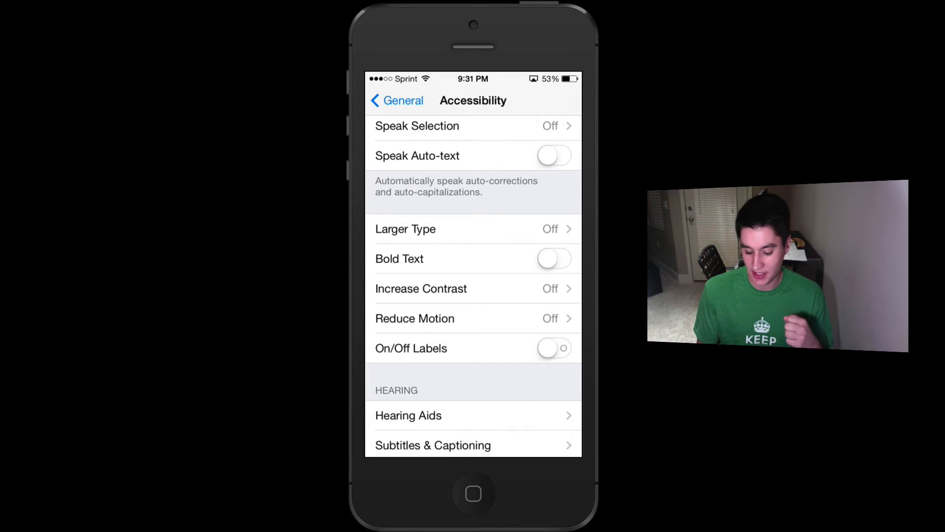
left_click(414, 318)
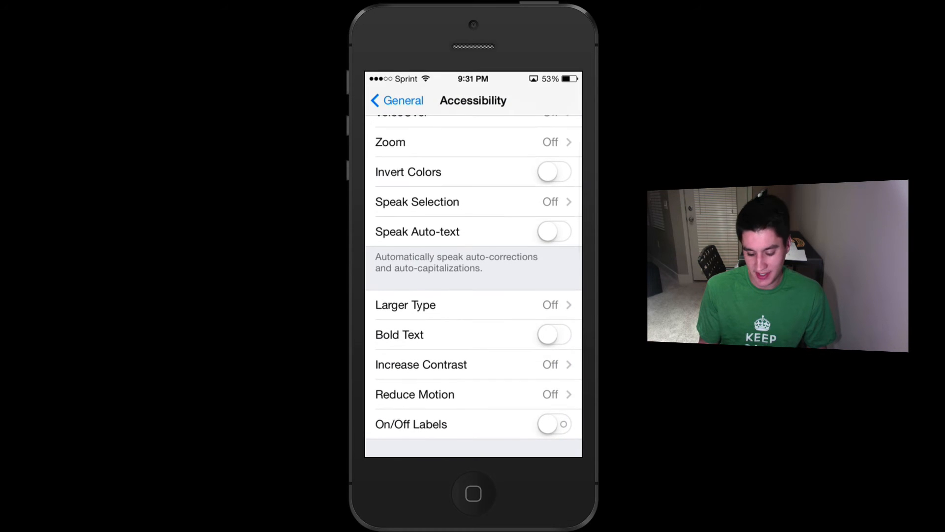
Review Wallpapers & Brightness with Auto-Brightness on, then return to the main Settings list.
left_click(397, 100)
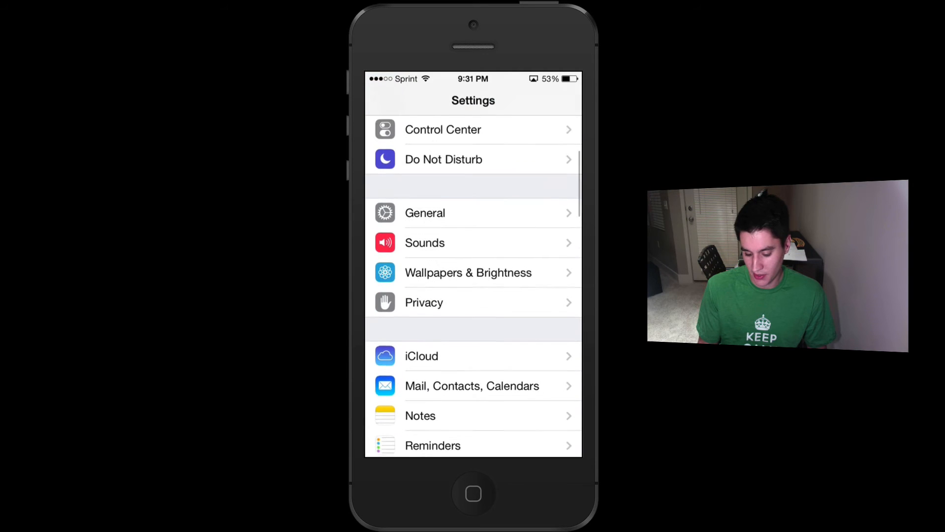
left_click(467, 272)
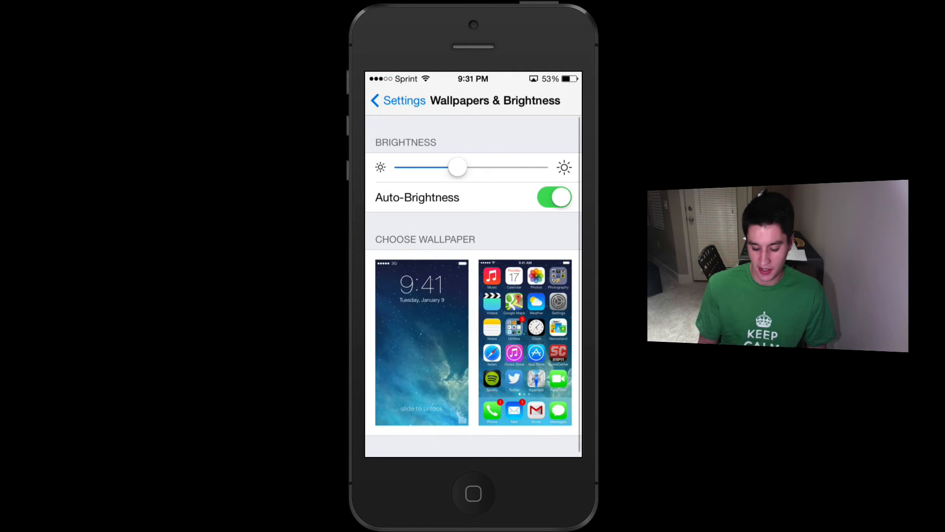
left_click(421, 343)
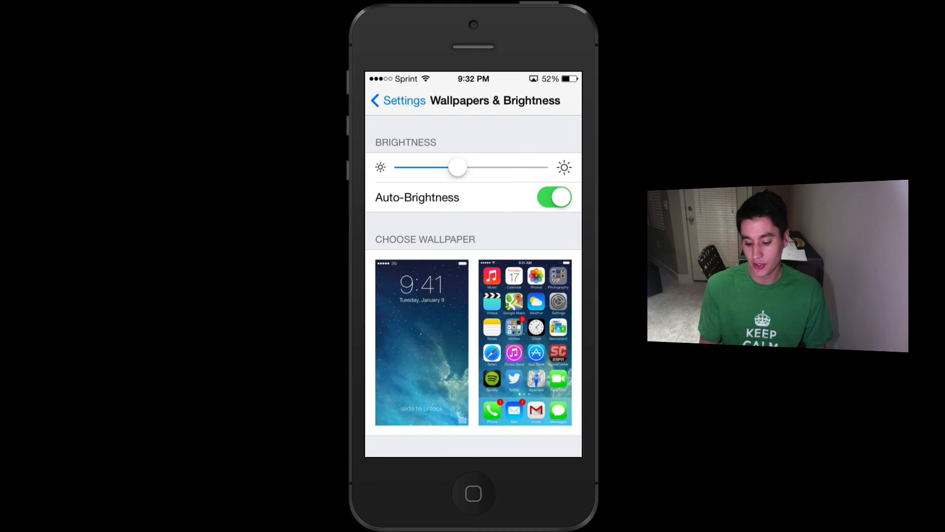
left_click(397, 100)
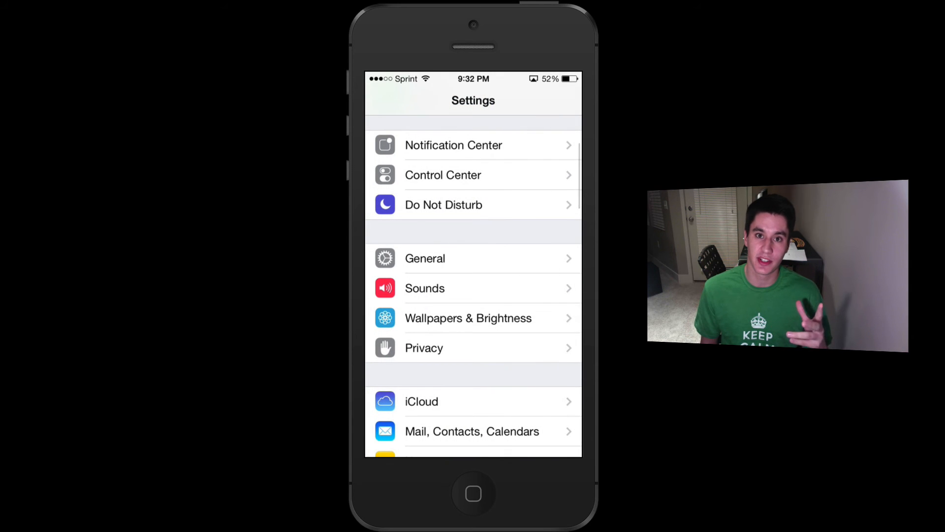